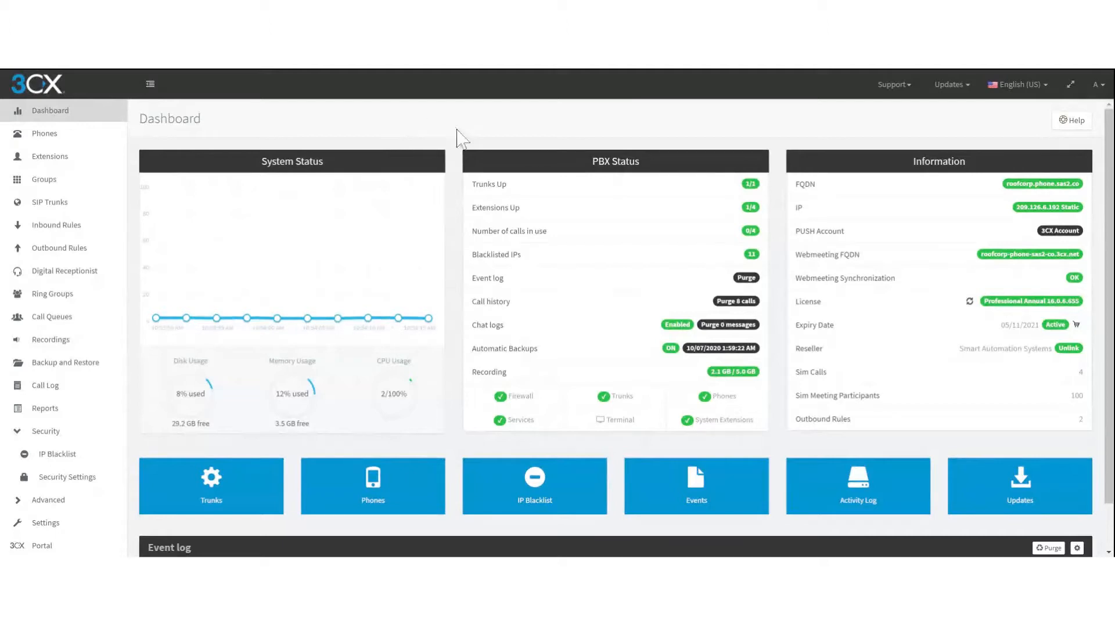
pyautogui.moveTo(1021, 222)
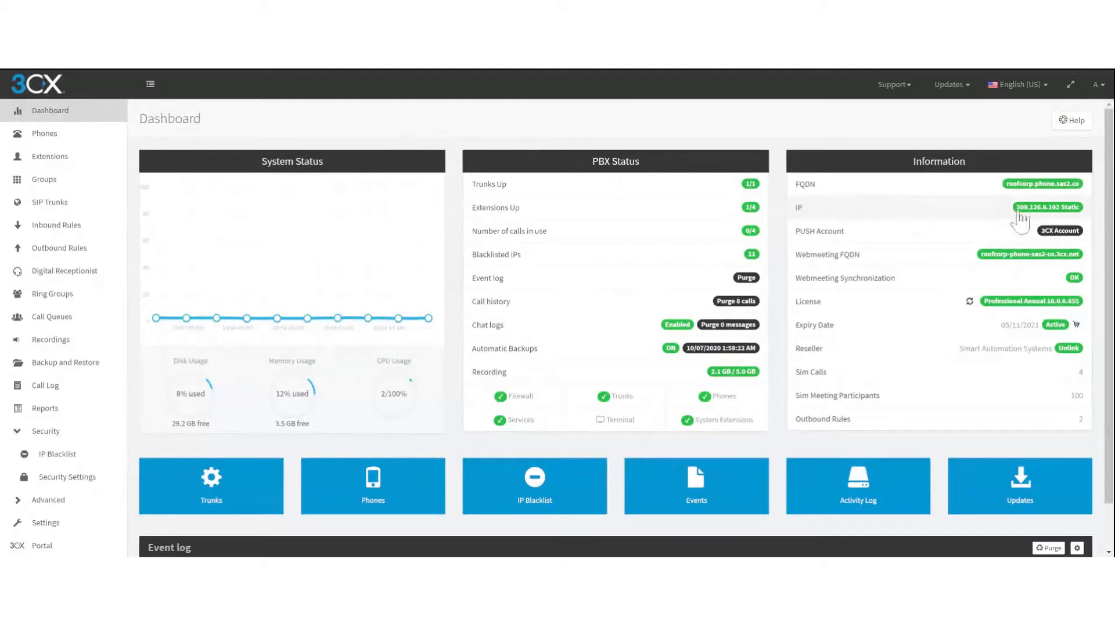
# Look at the public IP network settings, leave without saving, and return to the dashboard.
pyautogui.click(1046, 206)
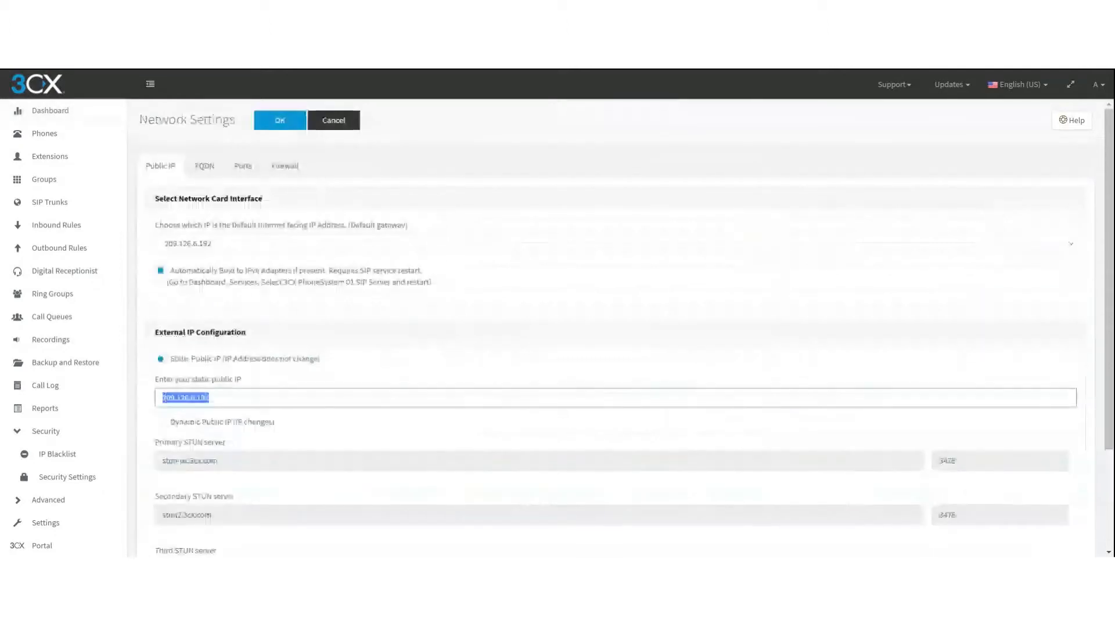
pyautogui.click(332, 119)
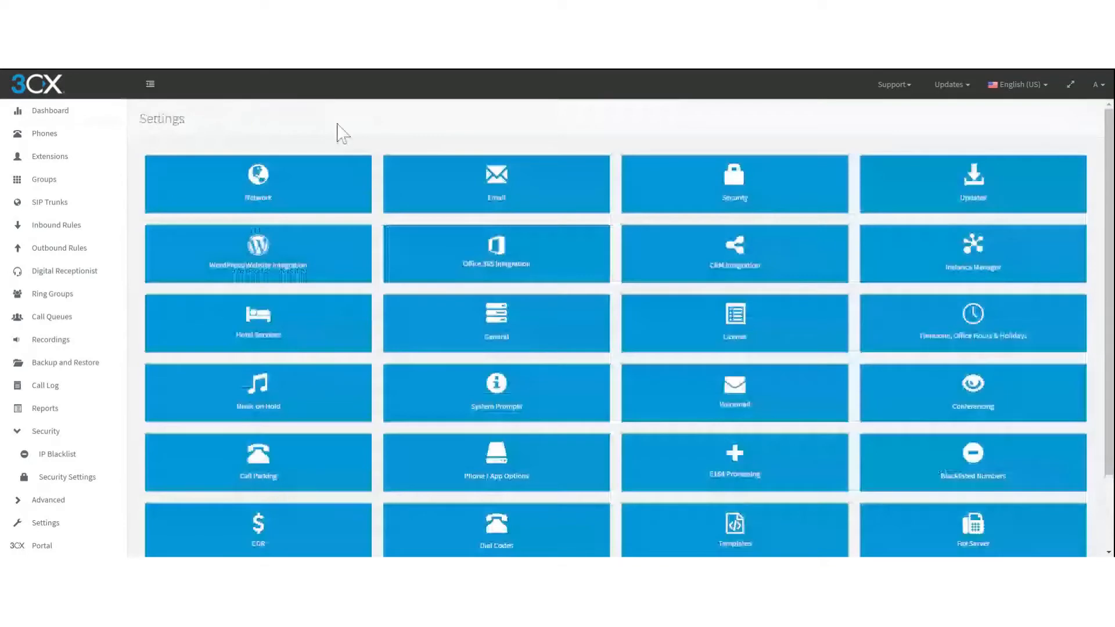
pyautogui.click(50, 111)
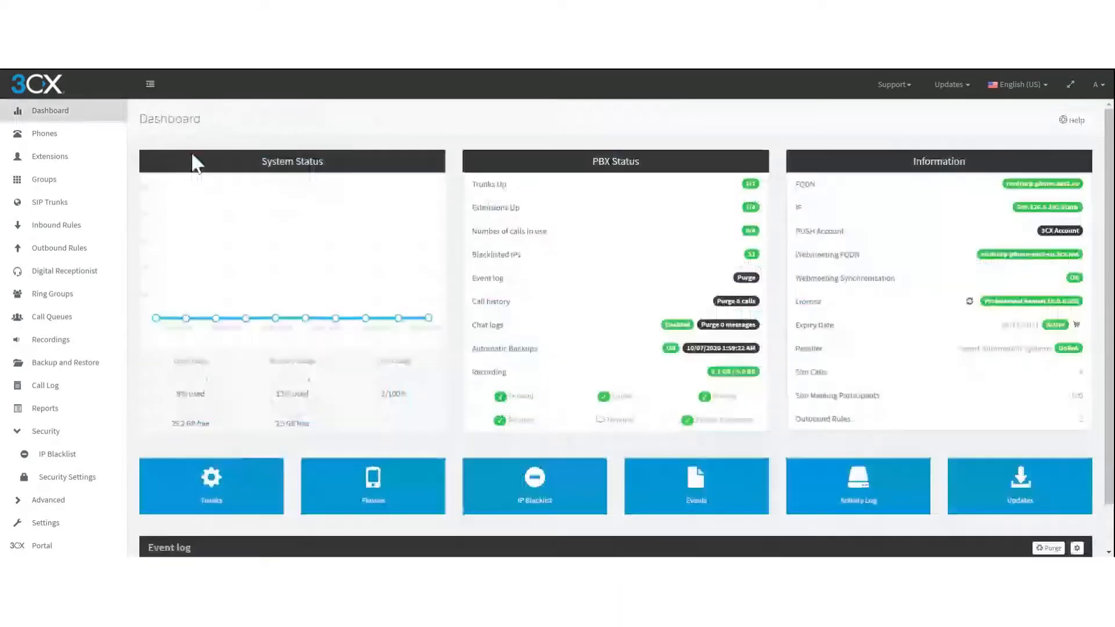
pyautogui.click(48, 202)
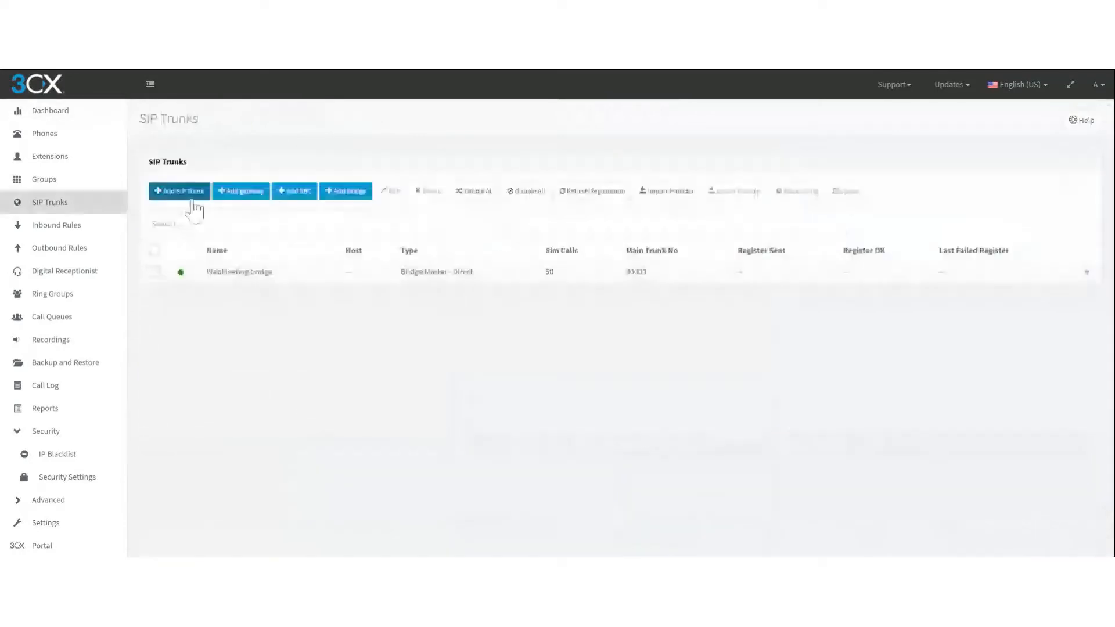
pyautogui.click(178, 191)
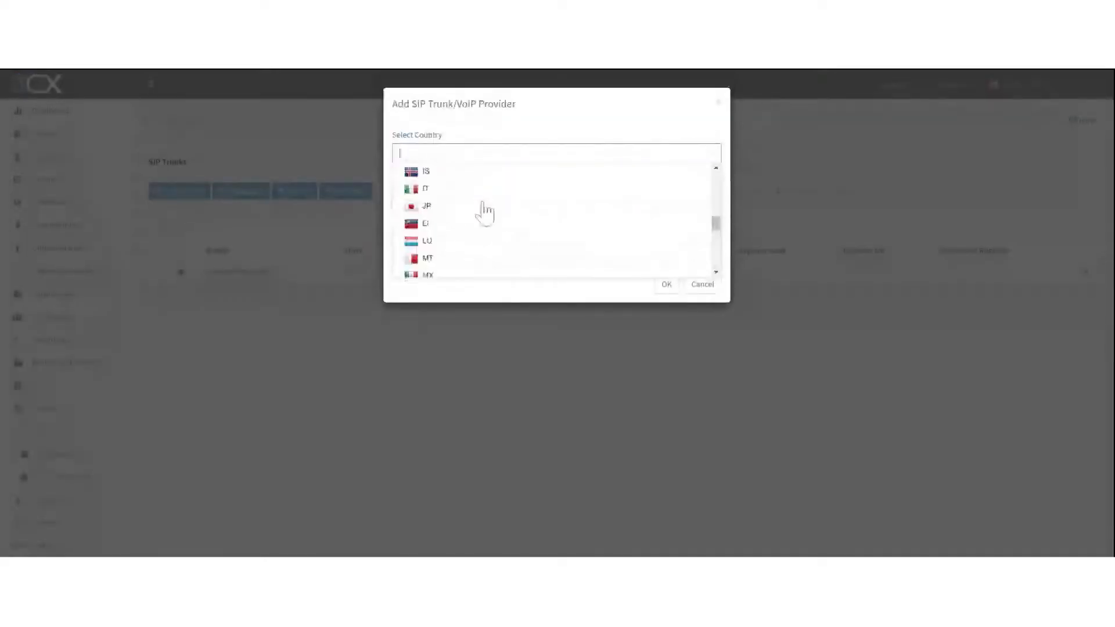
pyautogui.click(425, 170)
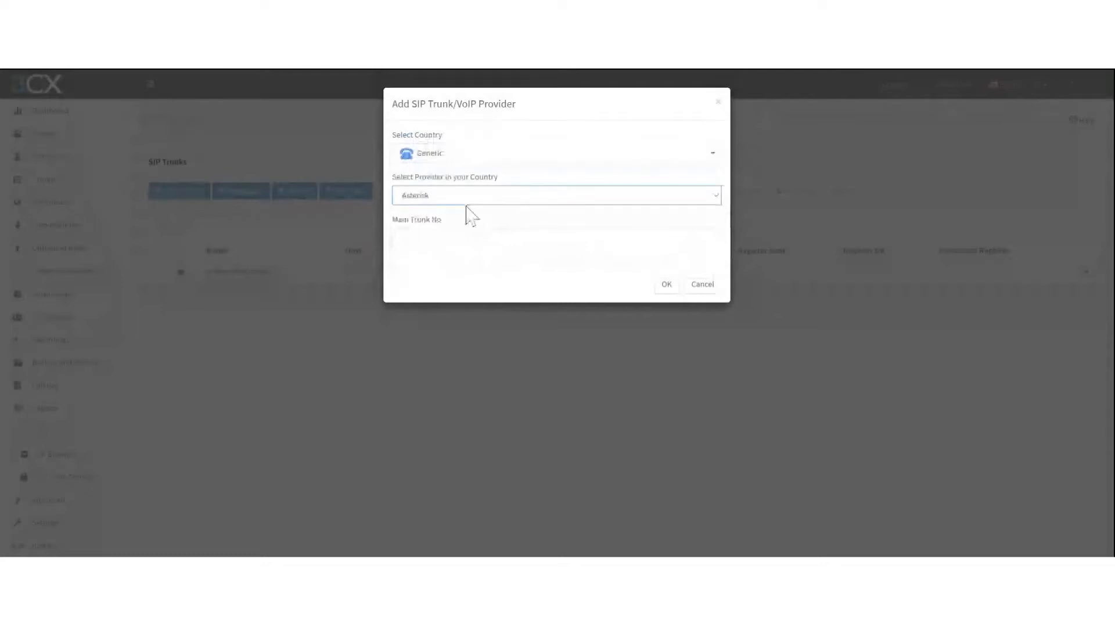
pyautogui.write('18005555555')
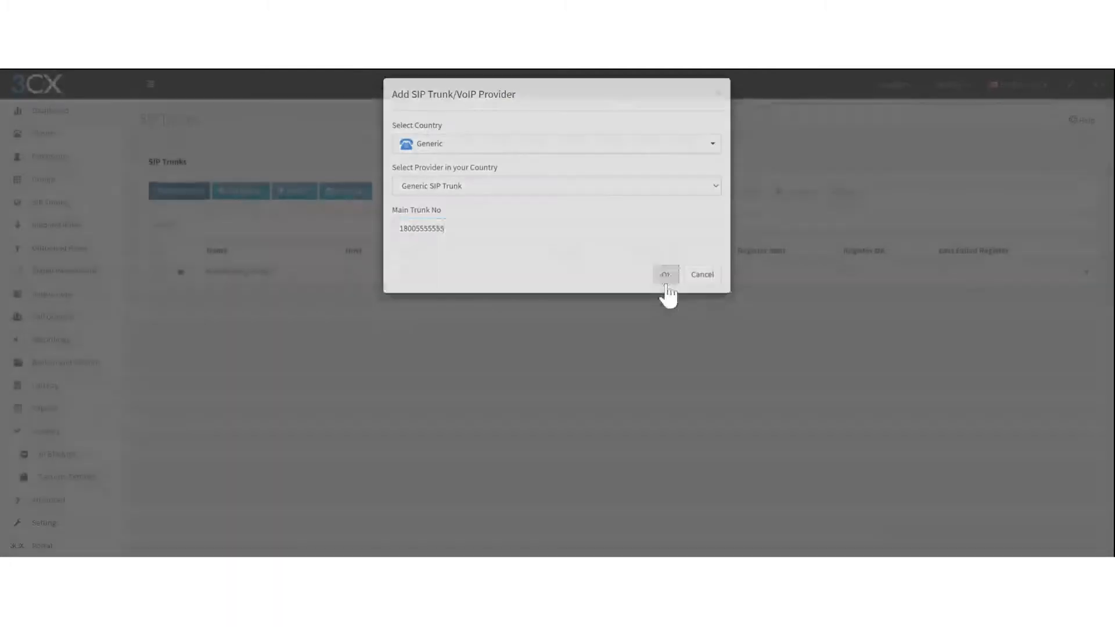
pyautogui.click(666, 274)
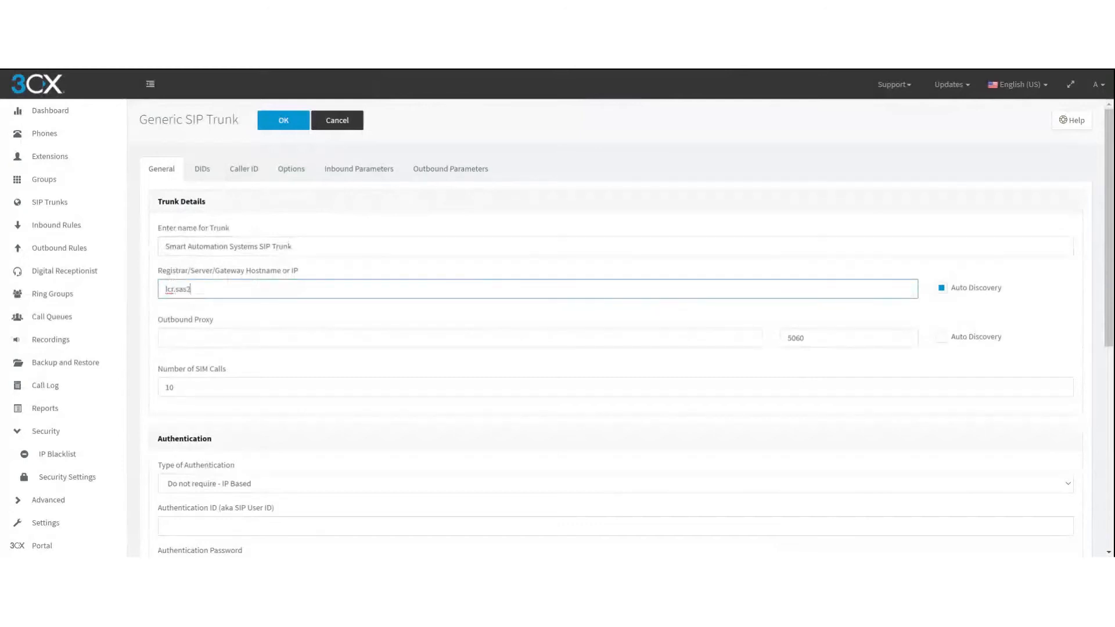
pyautogui.write('.co')
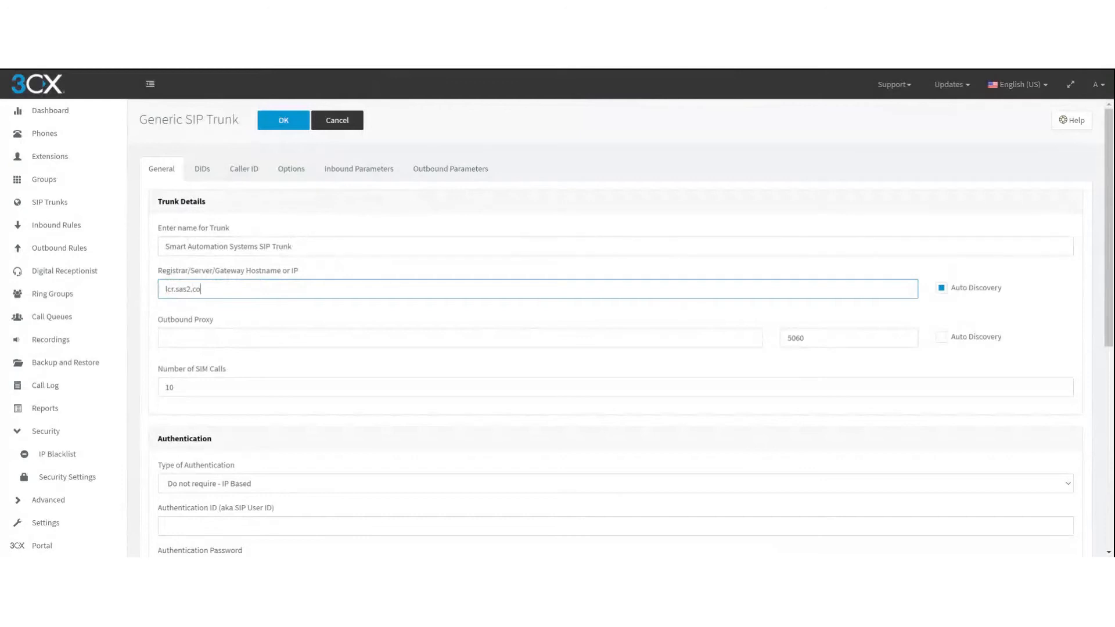
pyautogui.moveTo(274, 364)
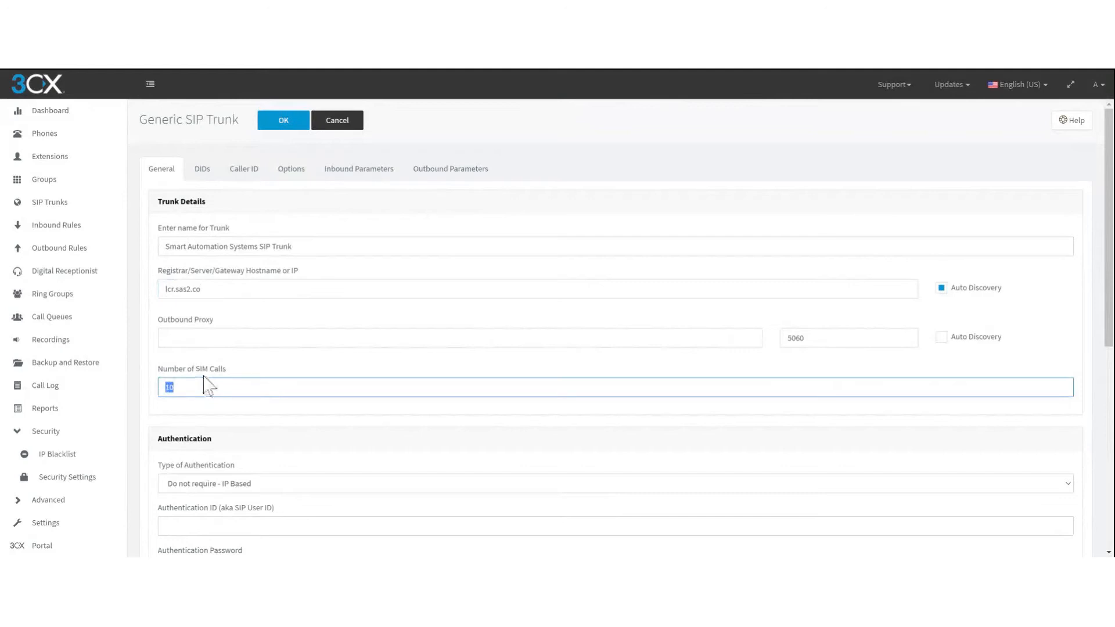
pyautogui.write('16')
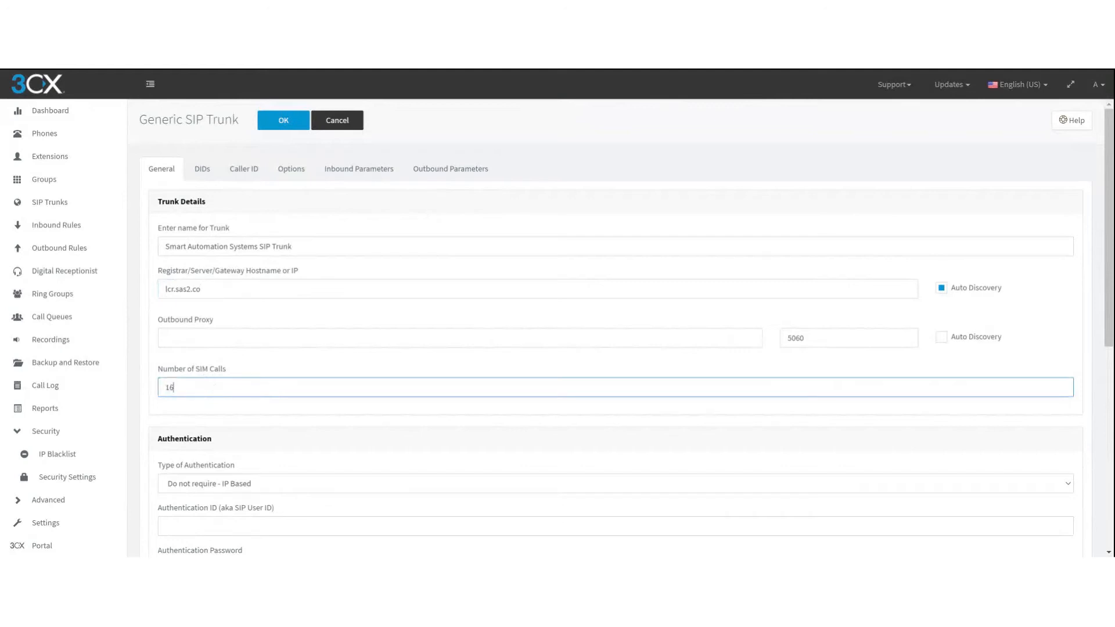
pyautogui.scroll(-3)
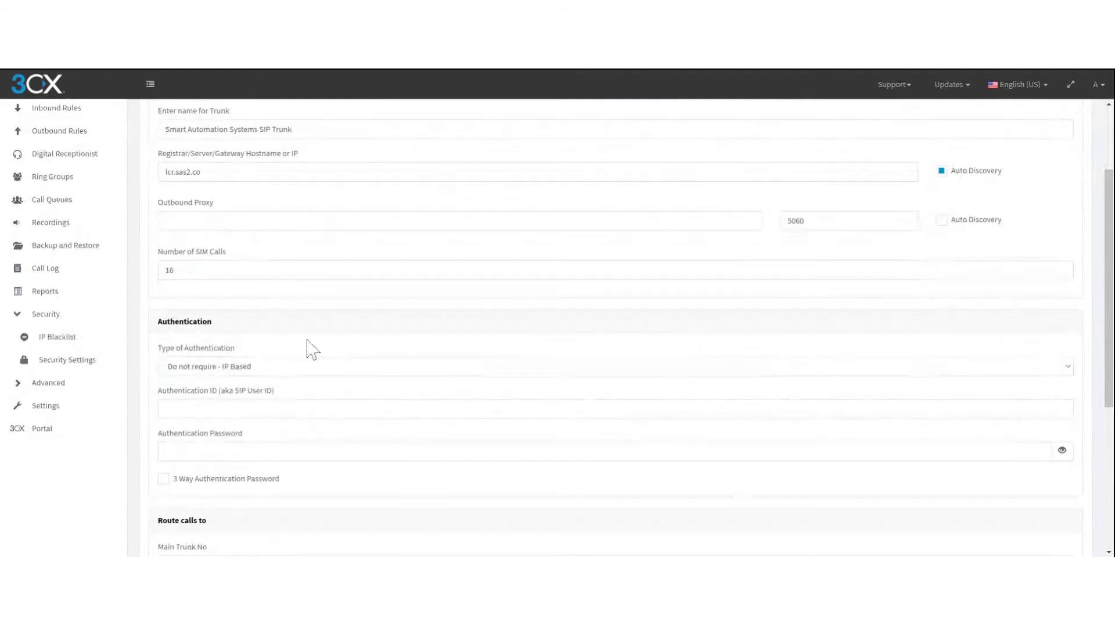
pyautogui.scroll(-3)
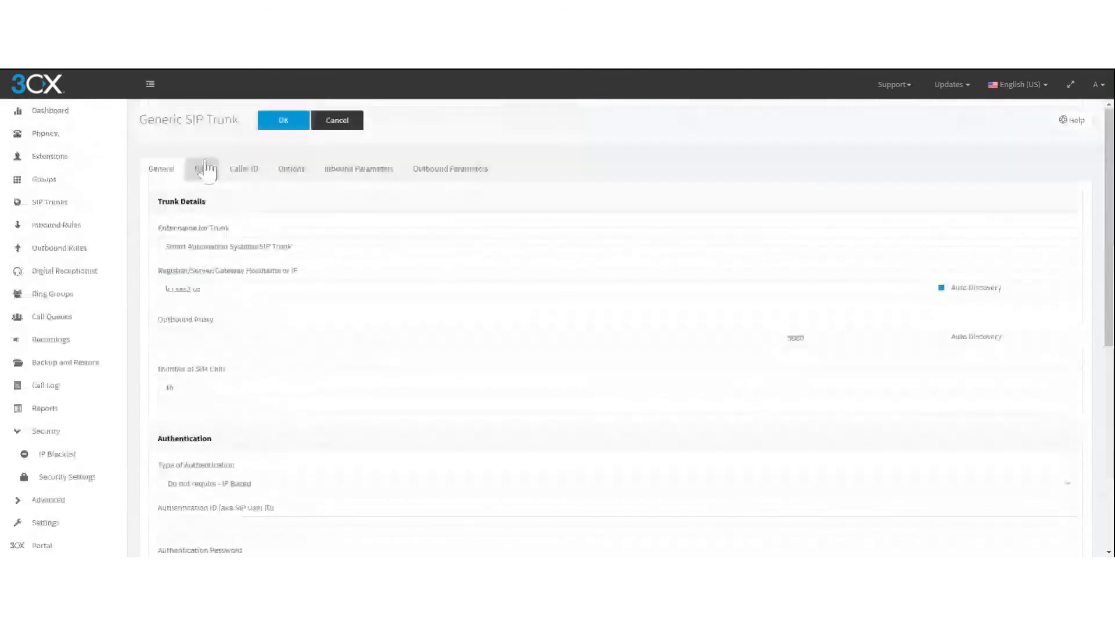
pyautogui.click(202, 168)
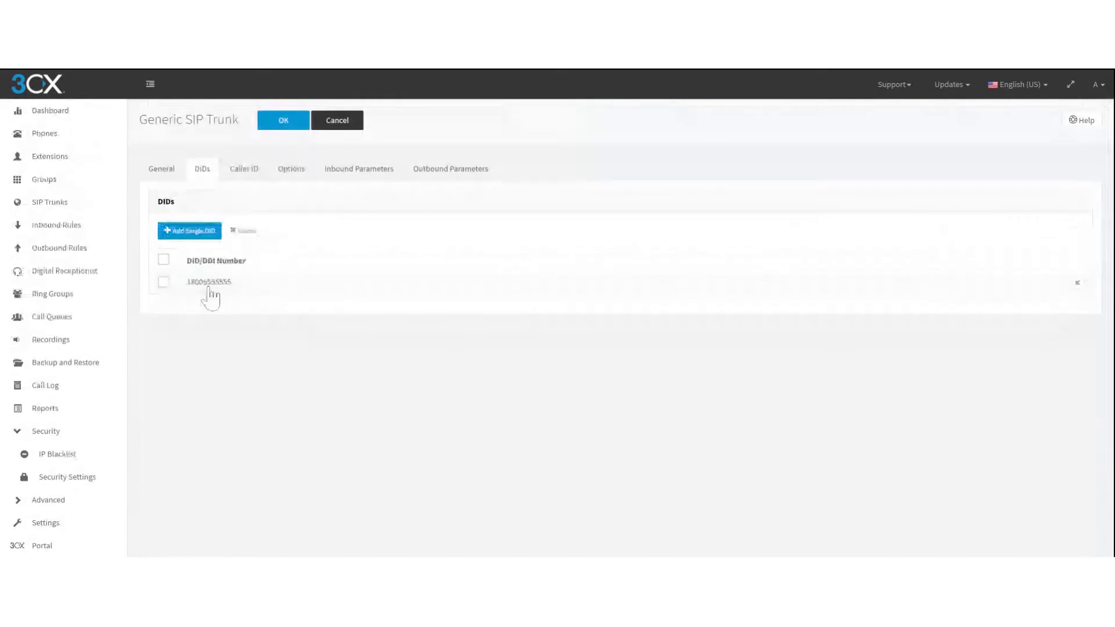
pyautogui.click(244, 169)
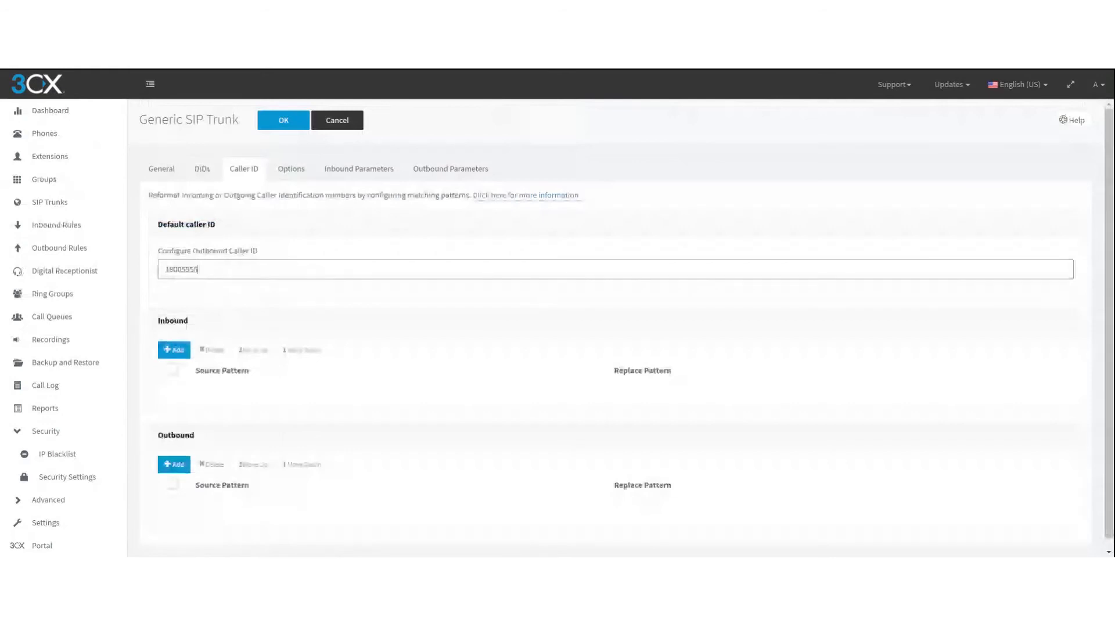
pyautogui.click(291, 169)
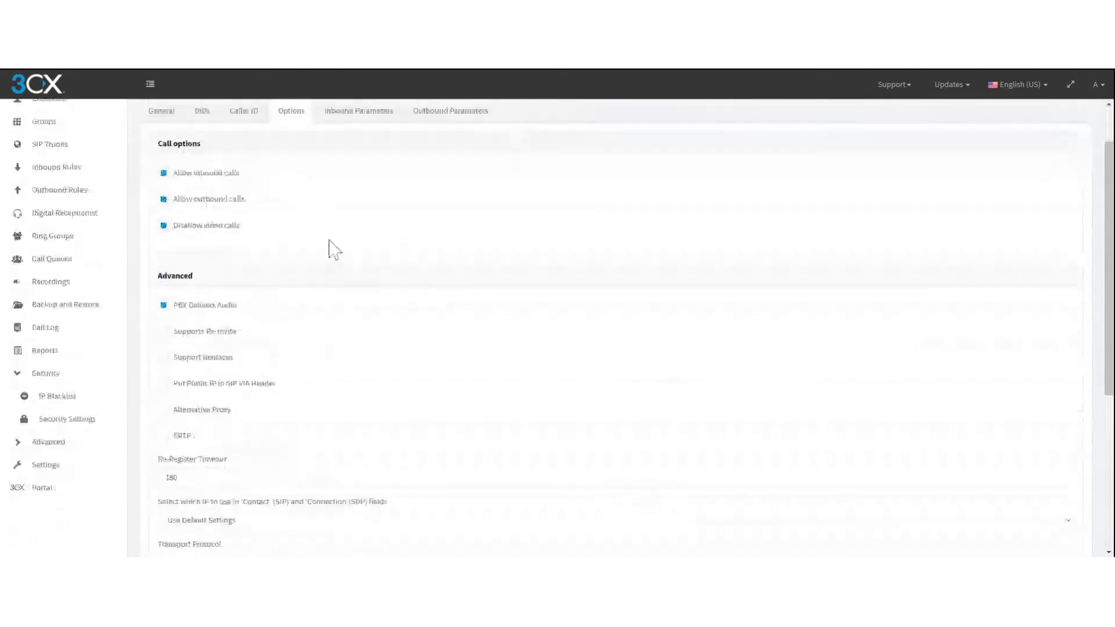
# Allow video calls on the trunk and scroll down to the codec list.
pyautogui.click(162, 225)
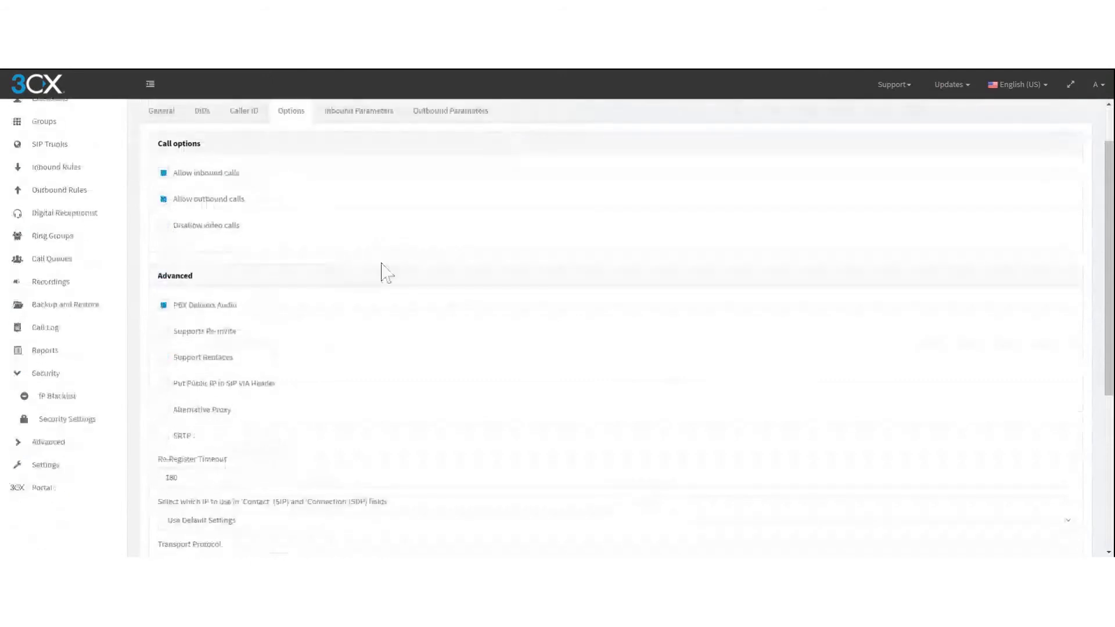
pyautogui.scroll(-3)
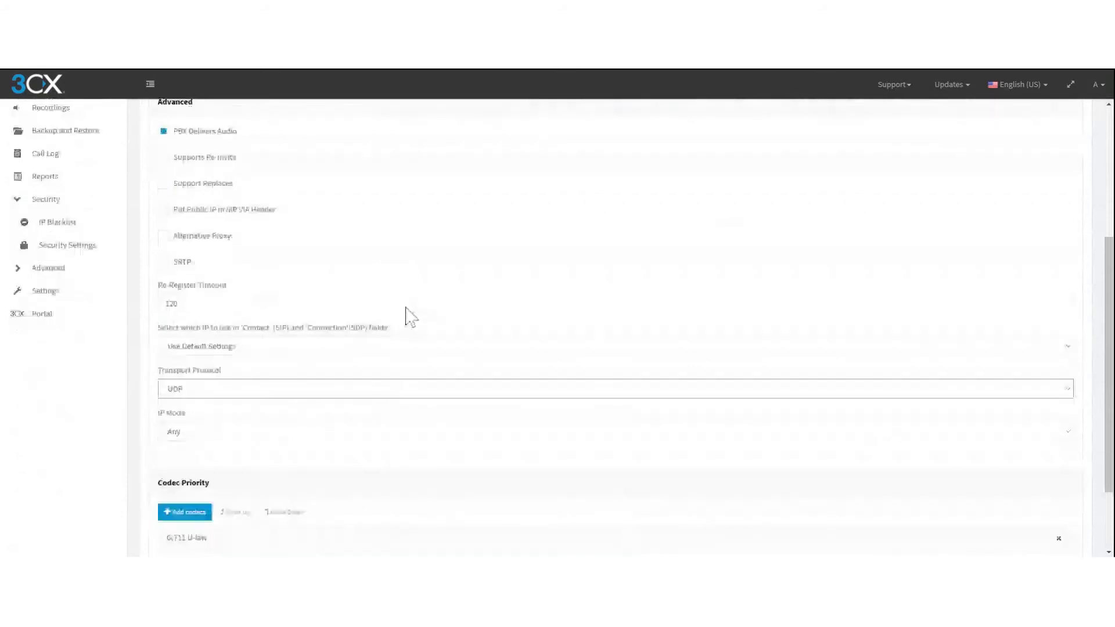
pyautogui.scroll(-3)
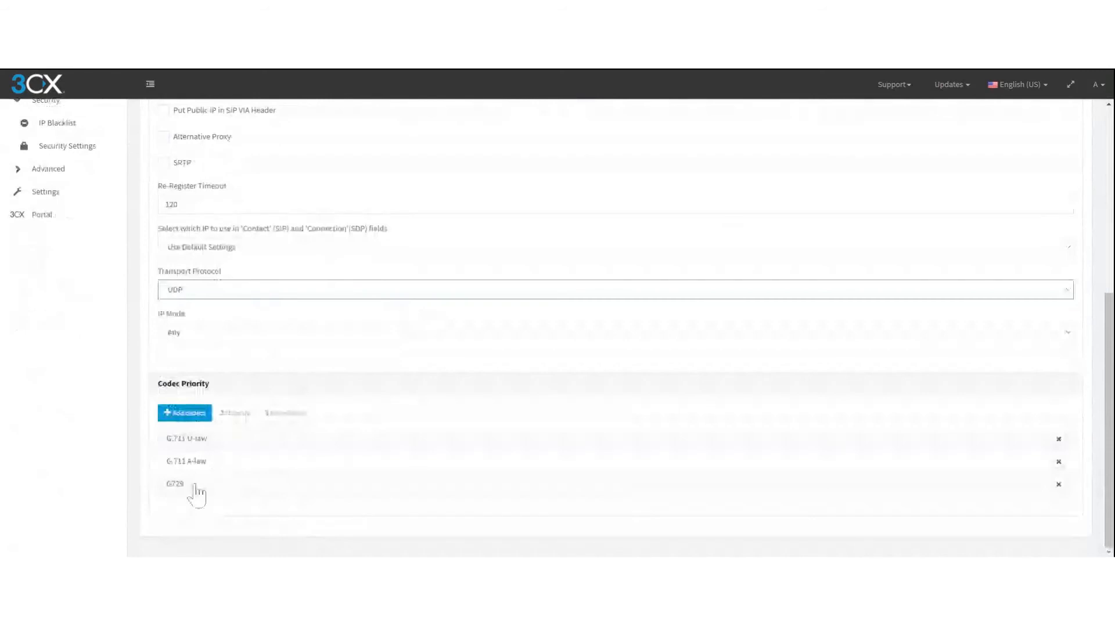
# Move G729 to top codec priority and add G.722, raising its priority.
pyautogui.click(234, 413)
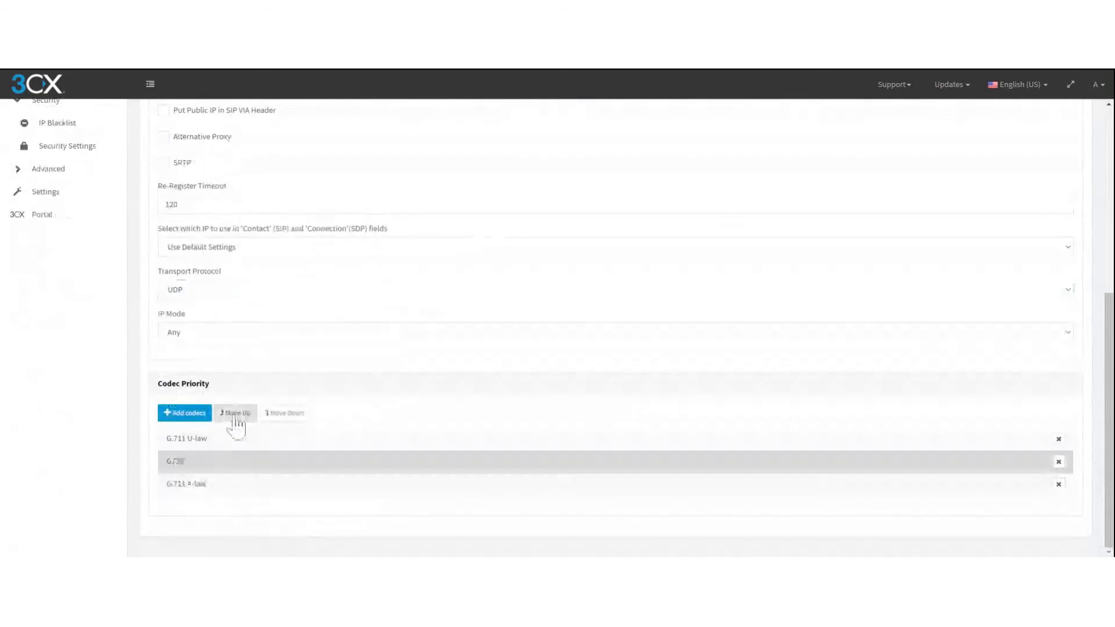
pyautogui.click(235, 412)
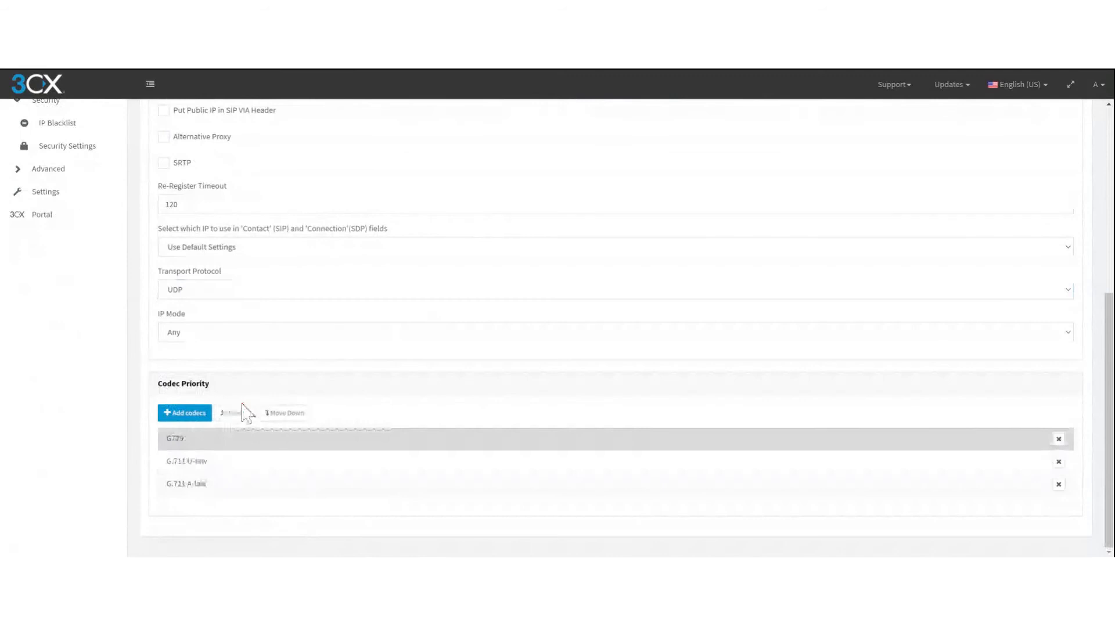
pyautogui.click(184, 412)
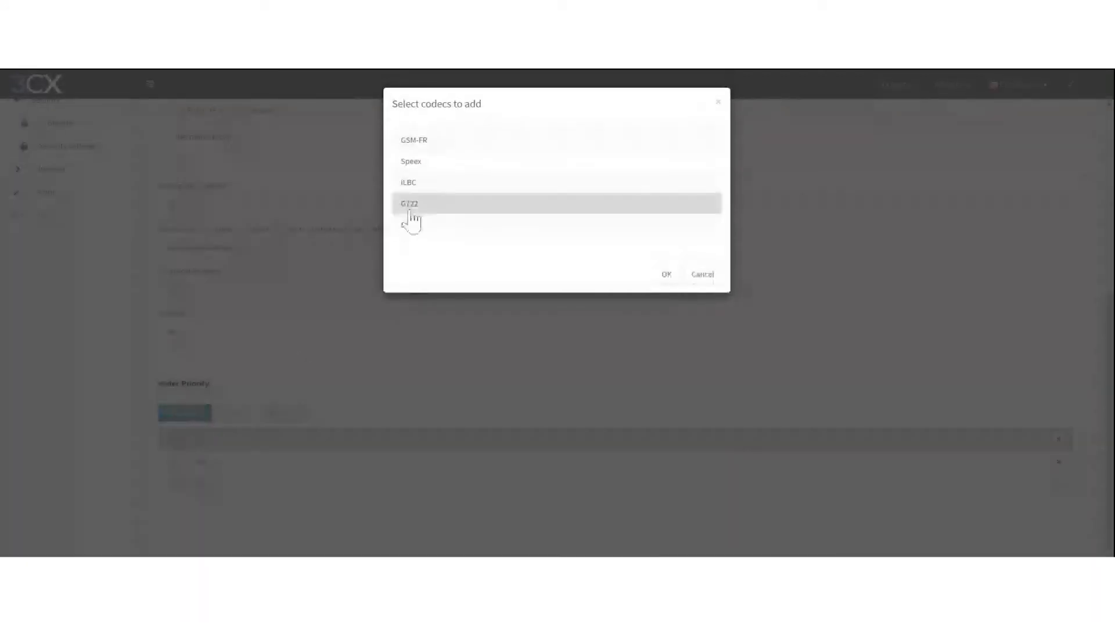
pyautogui.click(665, 273)
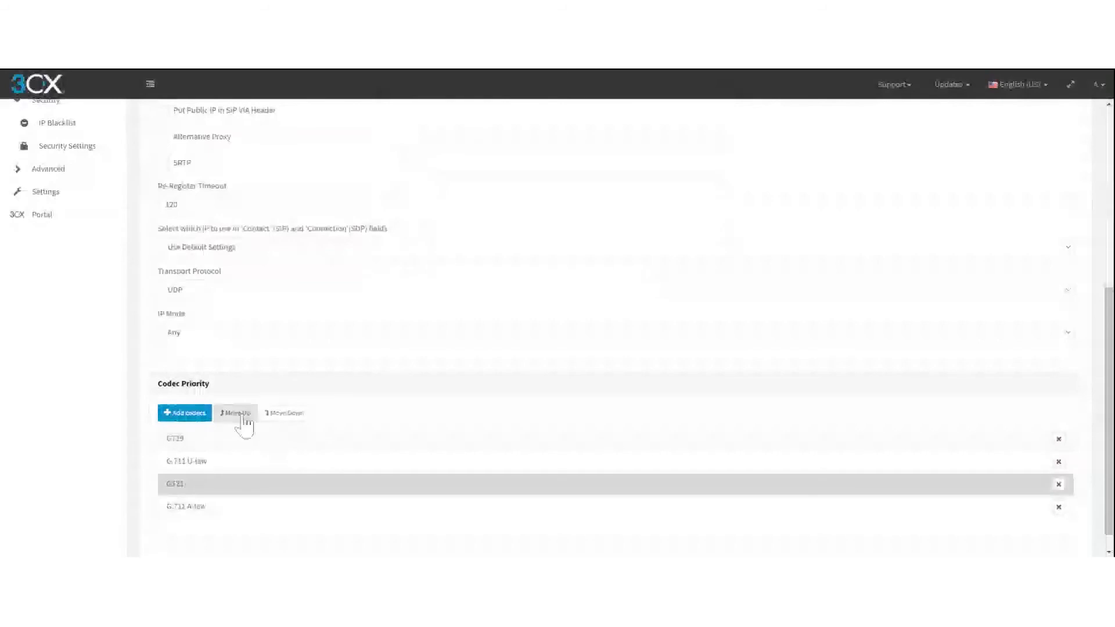
pyautogui.click(235, 413)
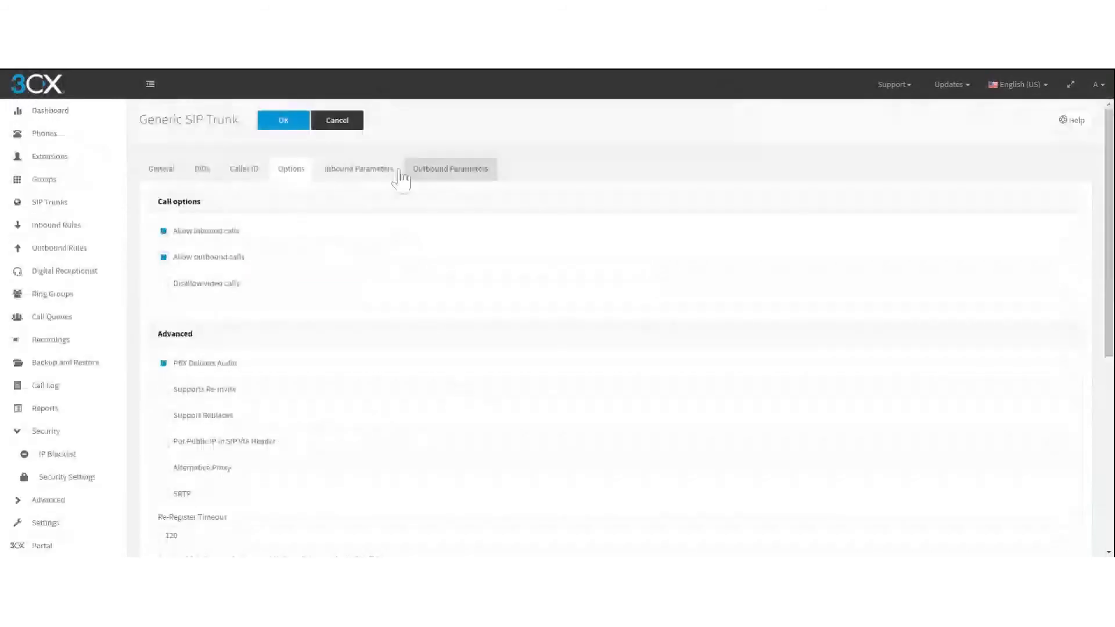
# Use custom IP 209.126.6.192 as the outbound From host part and save the trunk.
pyautogui.click(359, 169)
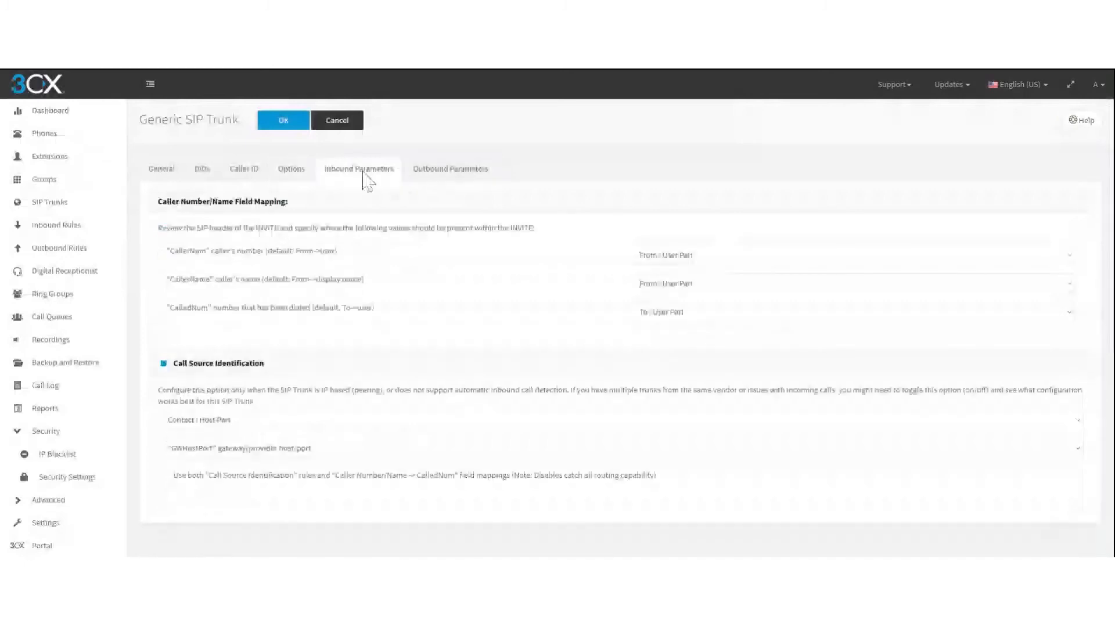
pyautogui.moveTo(449, 169)
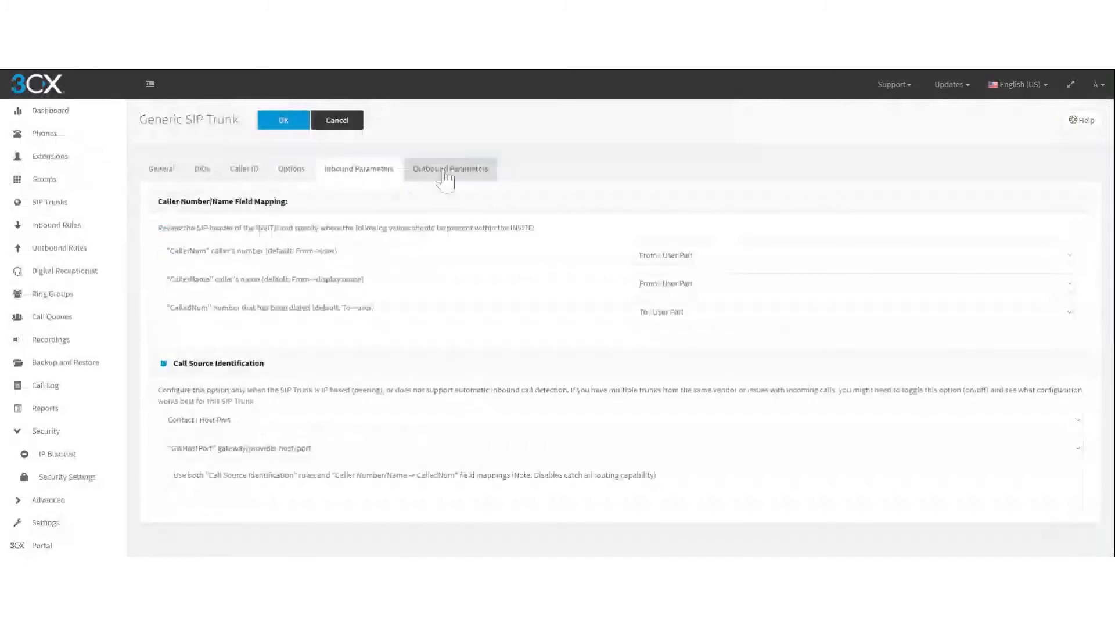
pyautogui.click(449, 168)
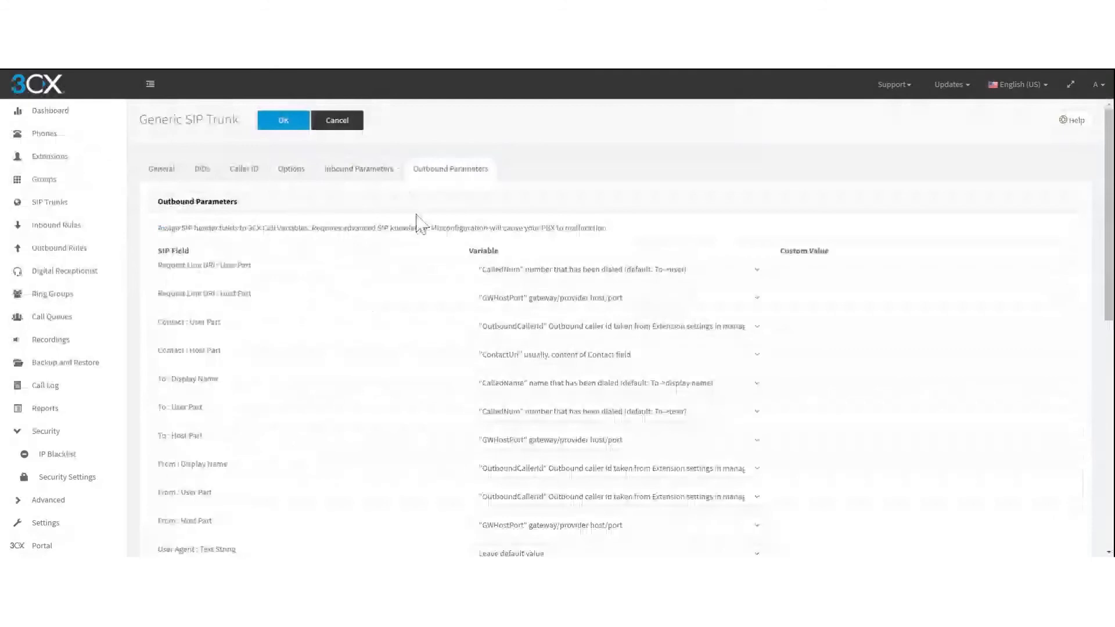
pyautogui.scroll(-3)
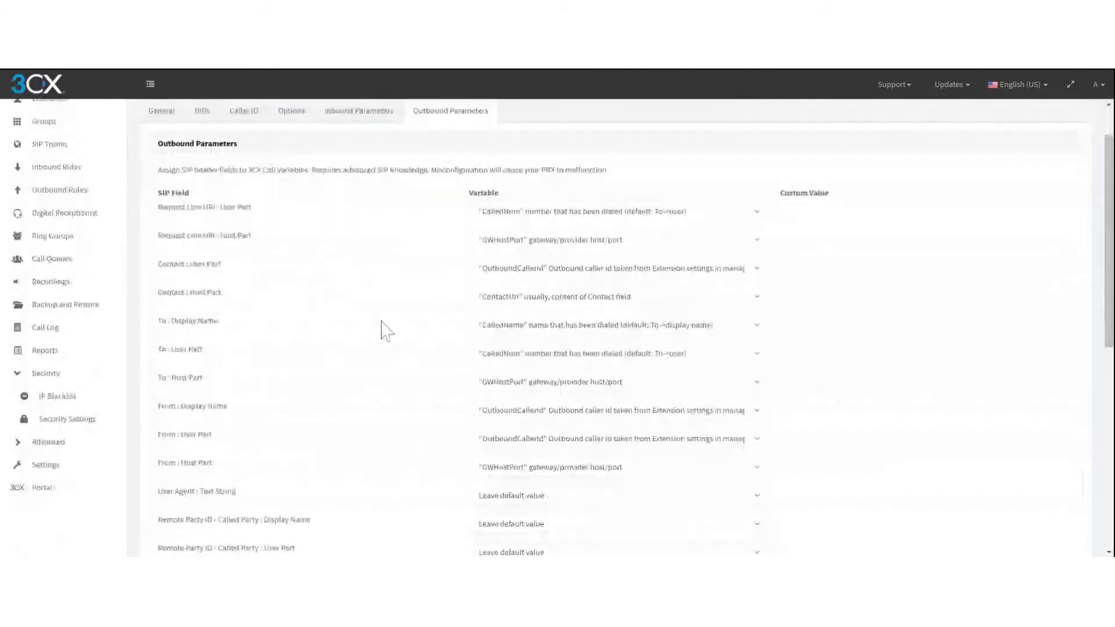
pyautogui.moveTo(544, 478)
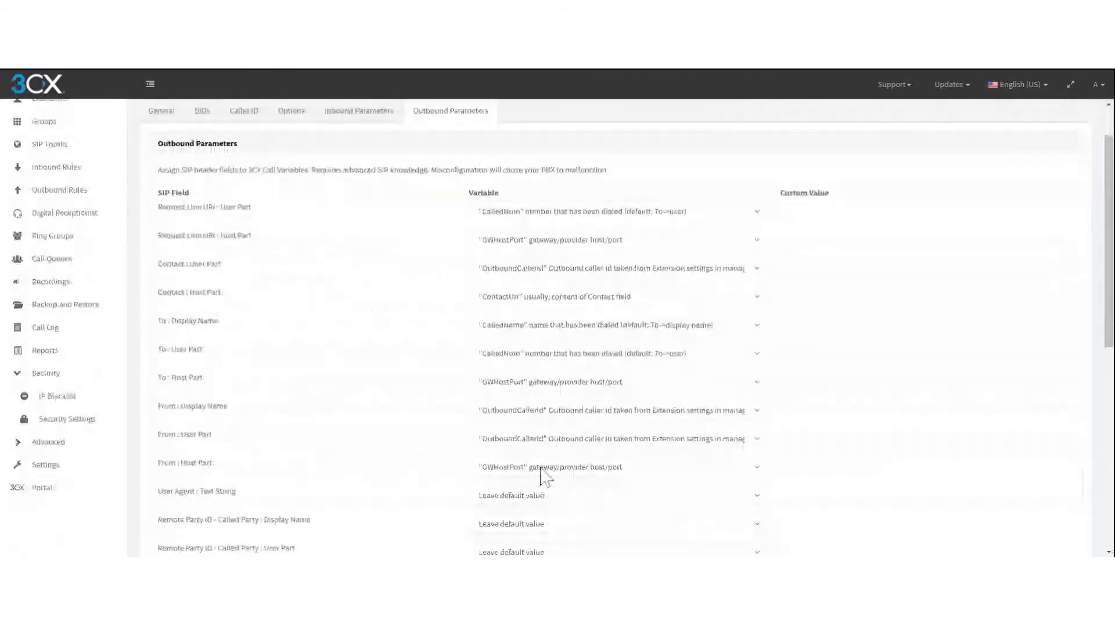
pyautogui.click(615, 466)
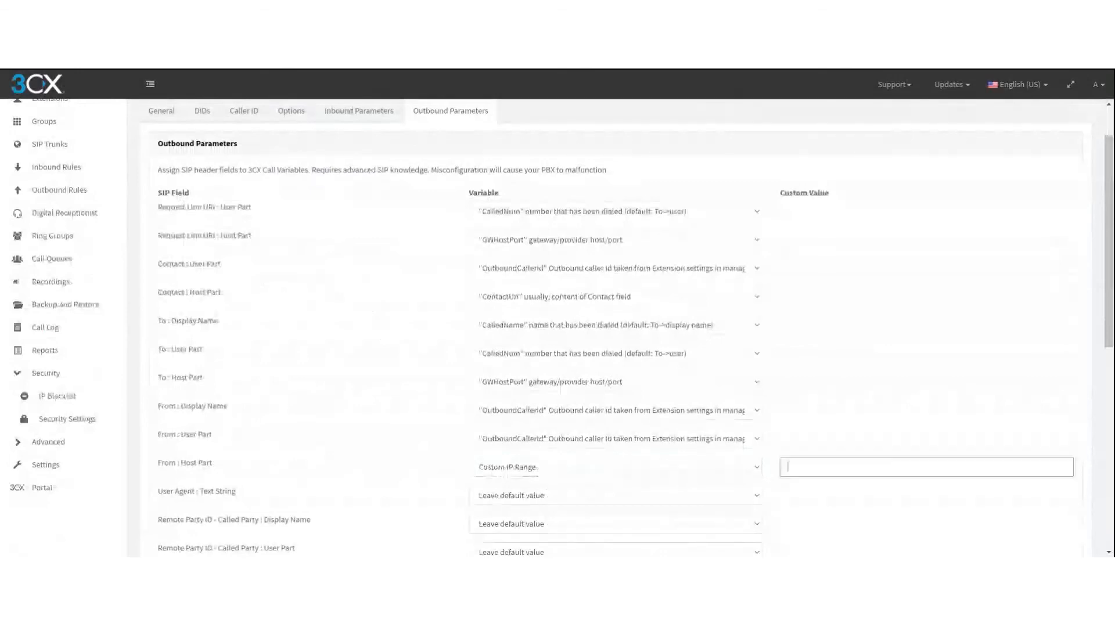
pyautogui.write('209.126.6.192')
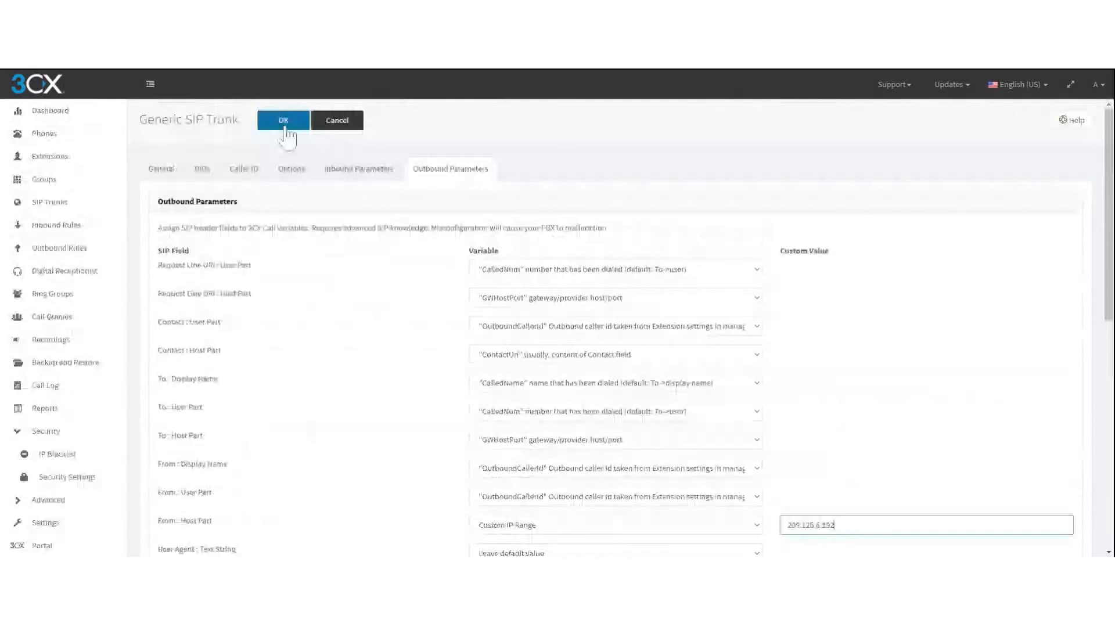
pyautogui.click(283, 120)
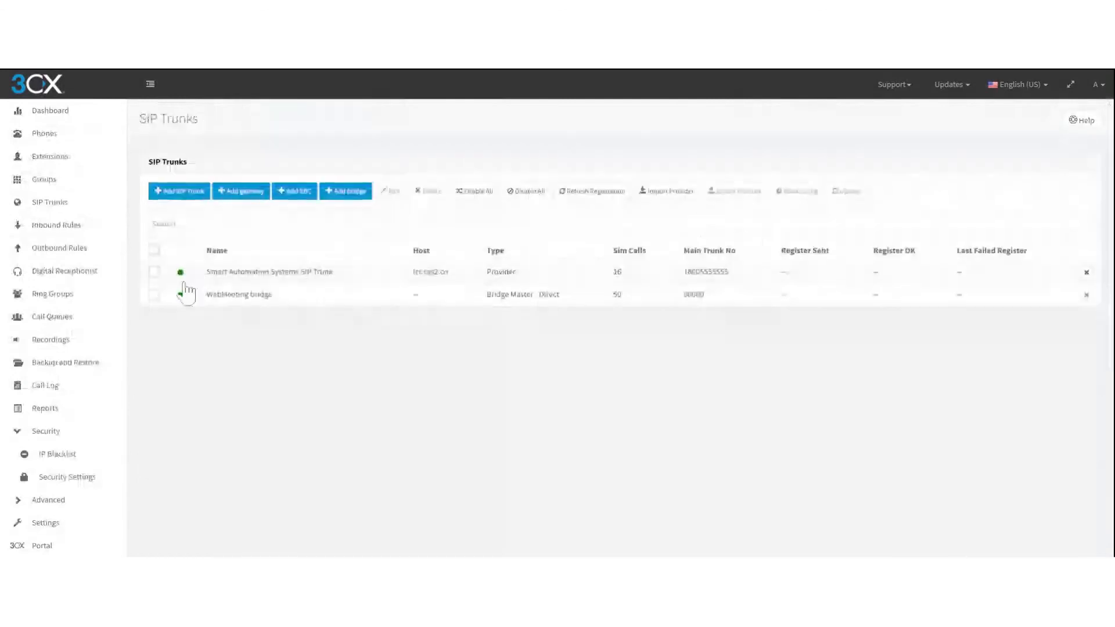